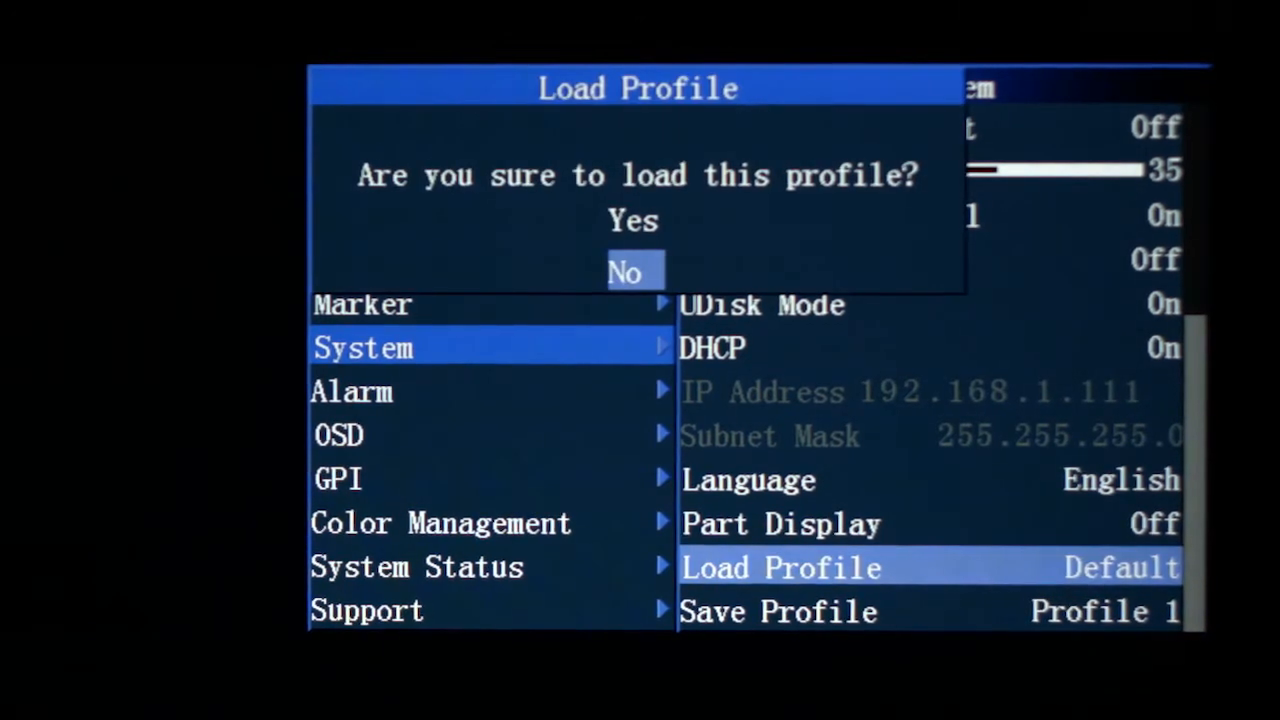
Answer the Load Profile prompt and set the monitor's LUT Bypass to Both.
{"action": "key", "text": "Up"}
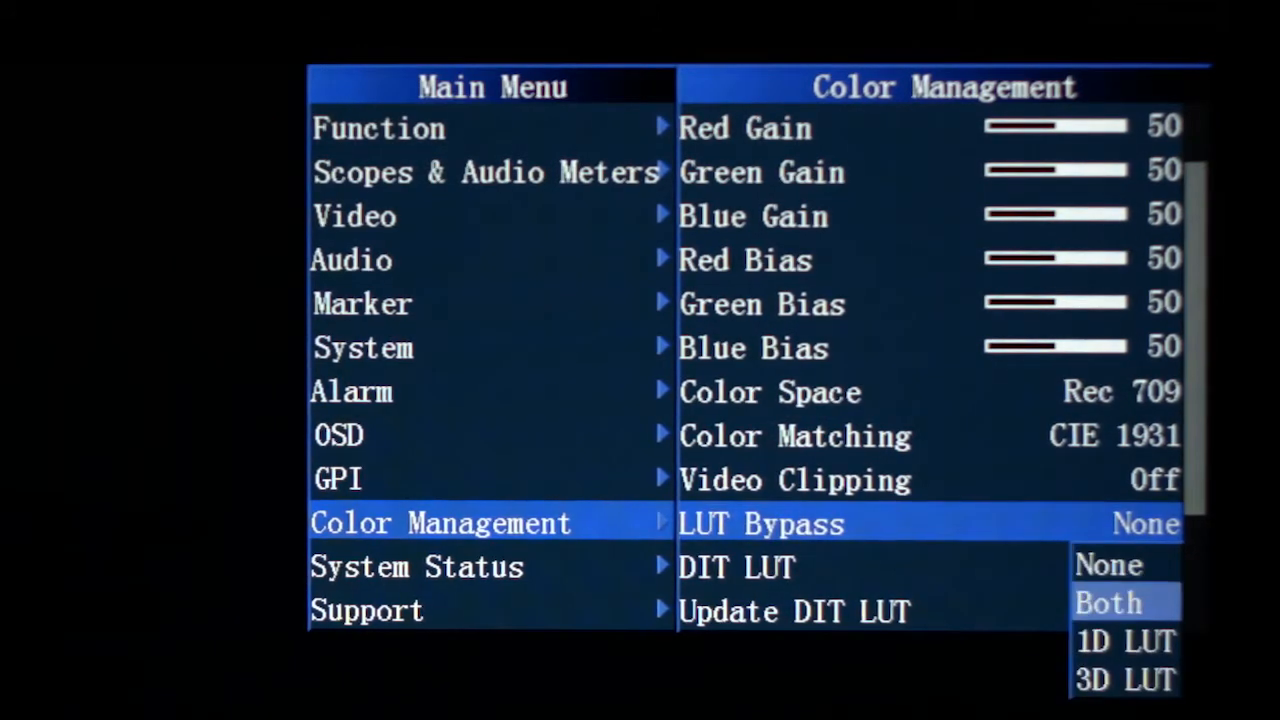
{"action": "left_click", "coordinate": [1124, 680]}
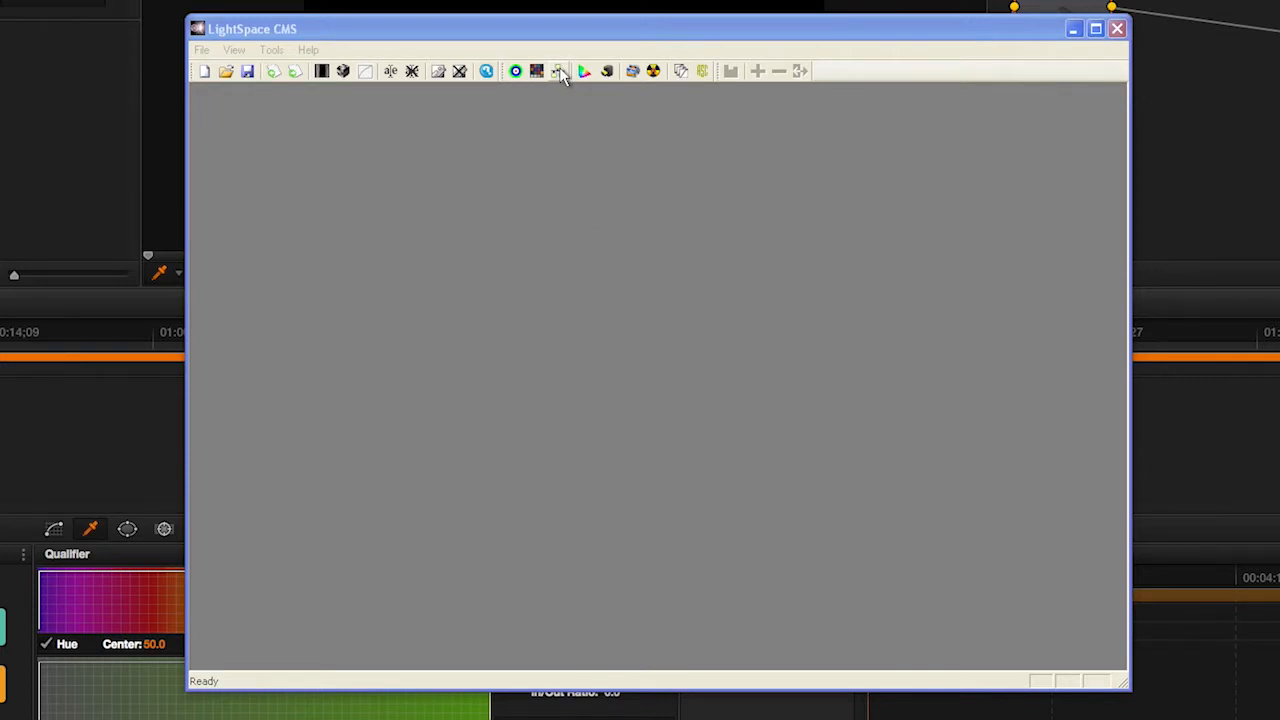
{"action": "left_click", "coordinate": [560, 70]}
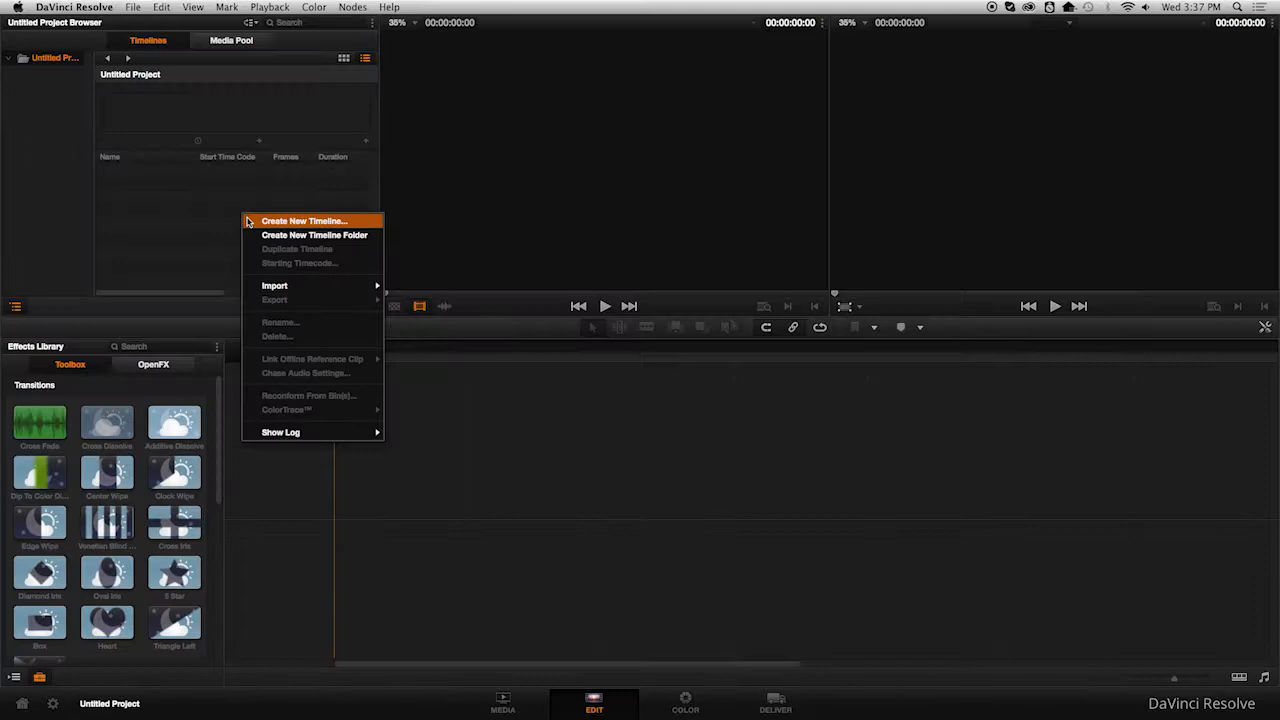
Create a new empty timeline in the project and move to Resolve's Color page.
{"action": "left_click", "coordinate": [304, 220]}
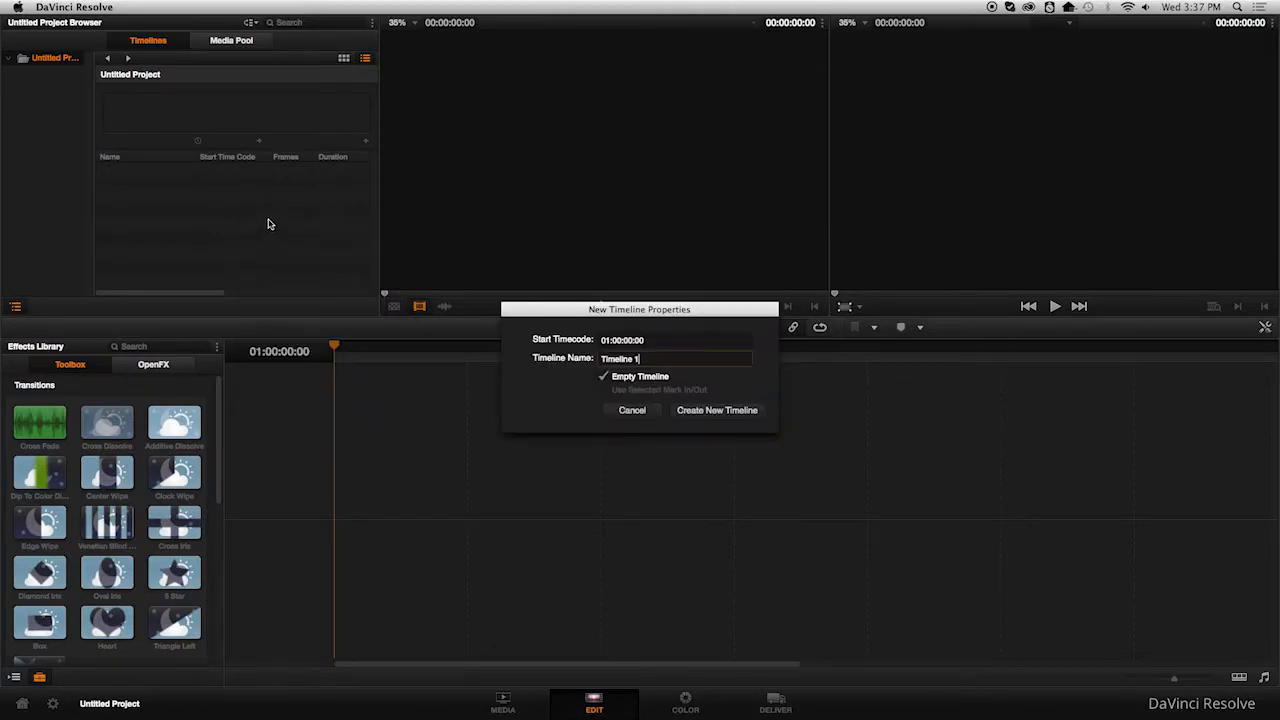
{"action": "left_click", "coordinate": [716, 410]}
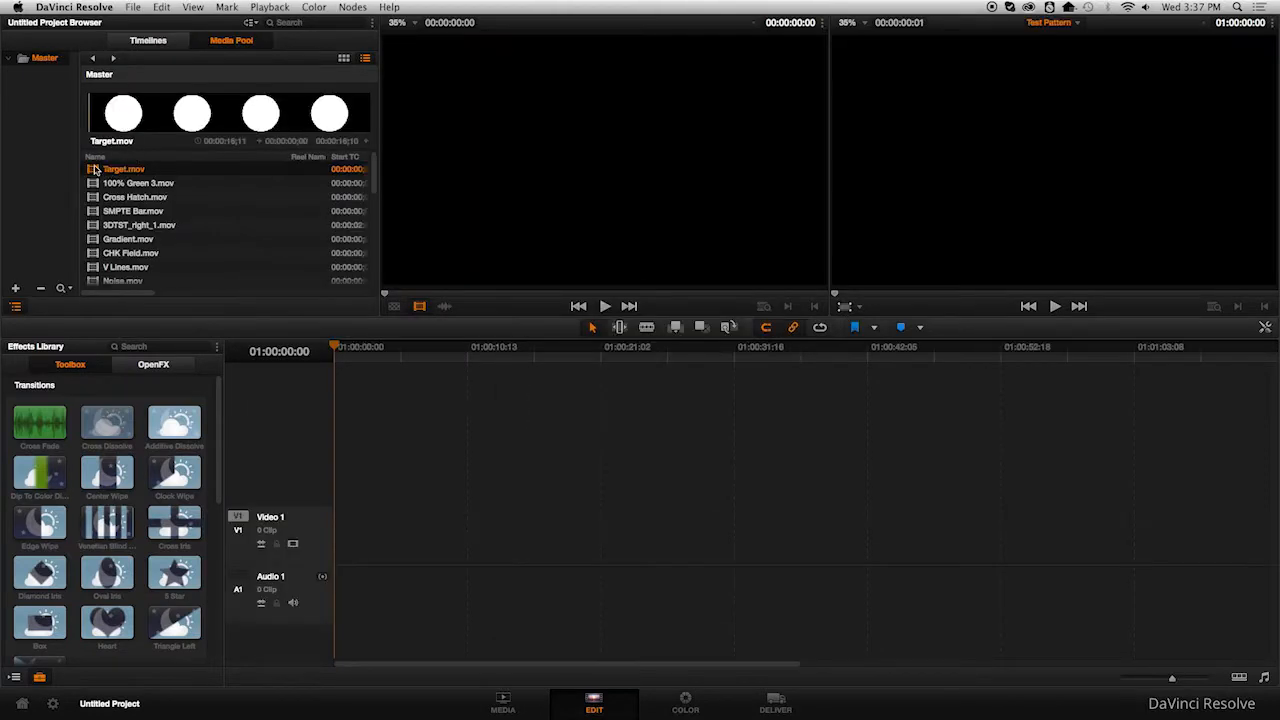
{"action": "left_click", "coordinate": [684, 704]}
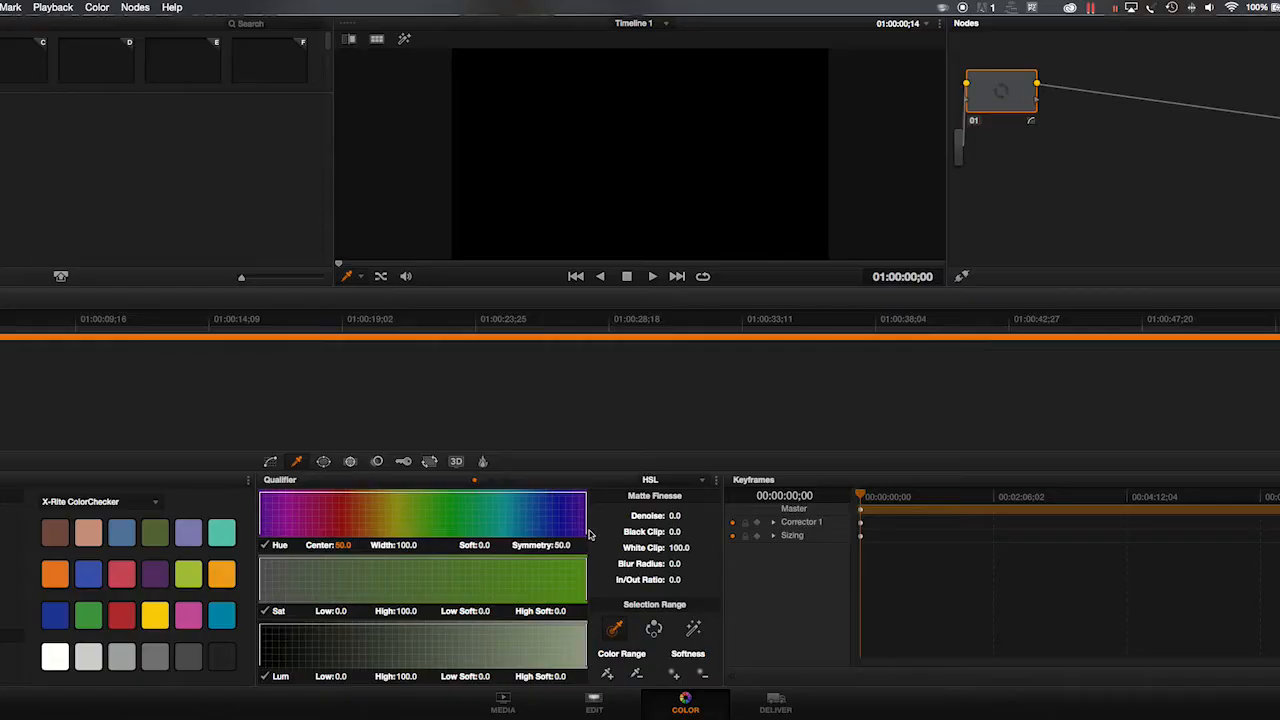
{"action": "mouse_move", "coordinate": [212, 72]}
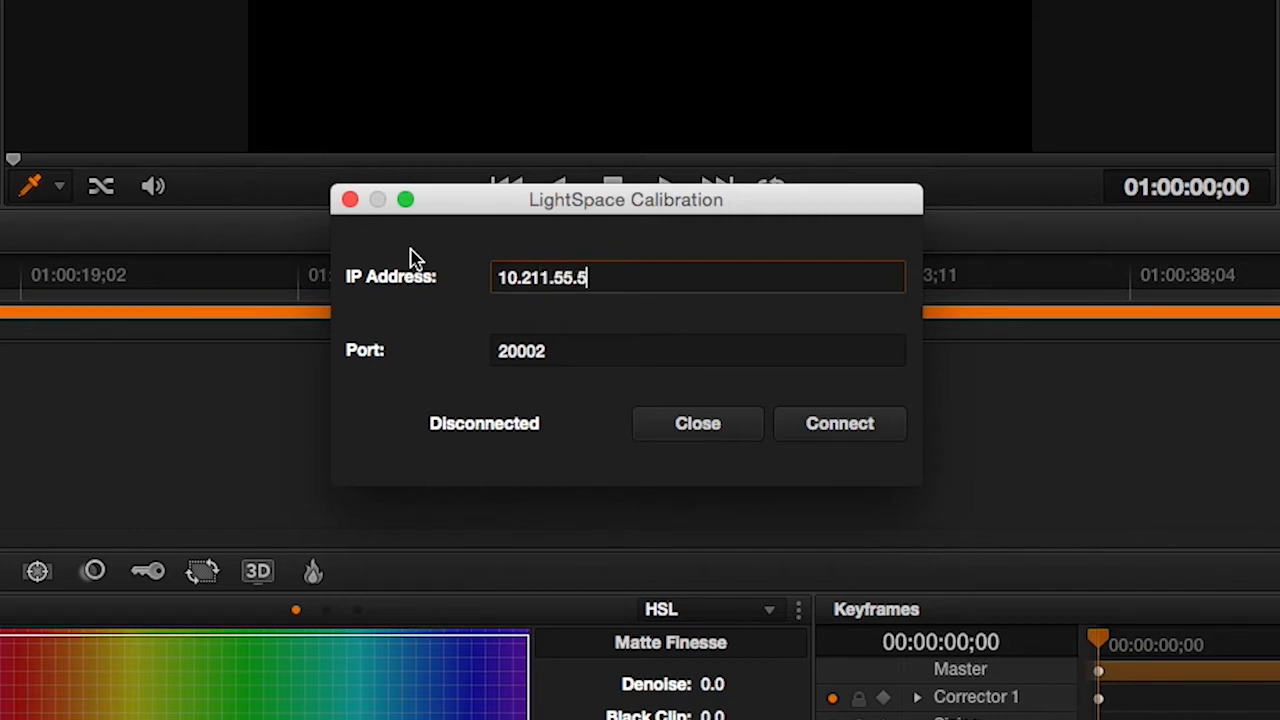
Connect Resolve's LightSpace calibration link at IP 10.211.55.5, port 20002.
{"action": "left_click", "coordinate": [840, 424]}
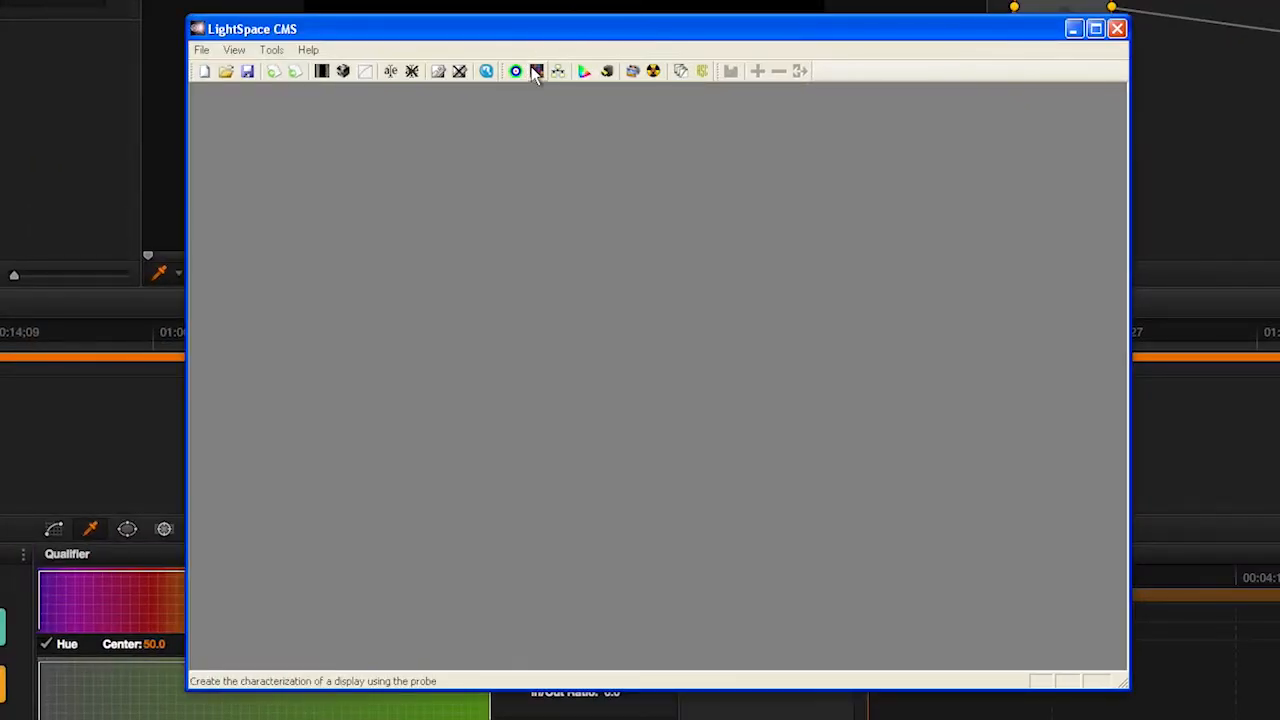
Select the Colorimetry Research CR-100 from the discoverable probes under Tools.
{"action": "left_click", "coordinate": [272, 48]}
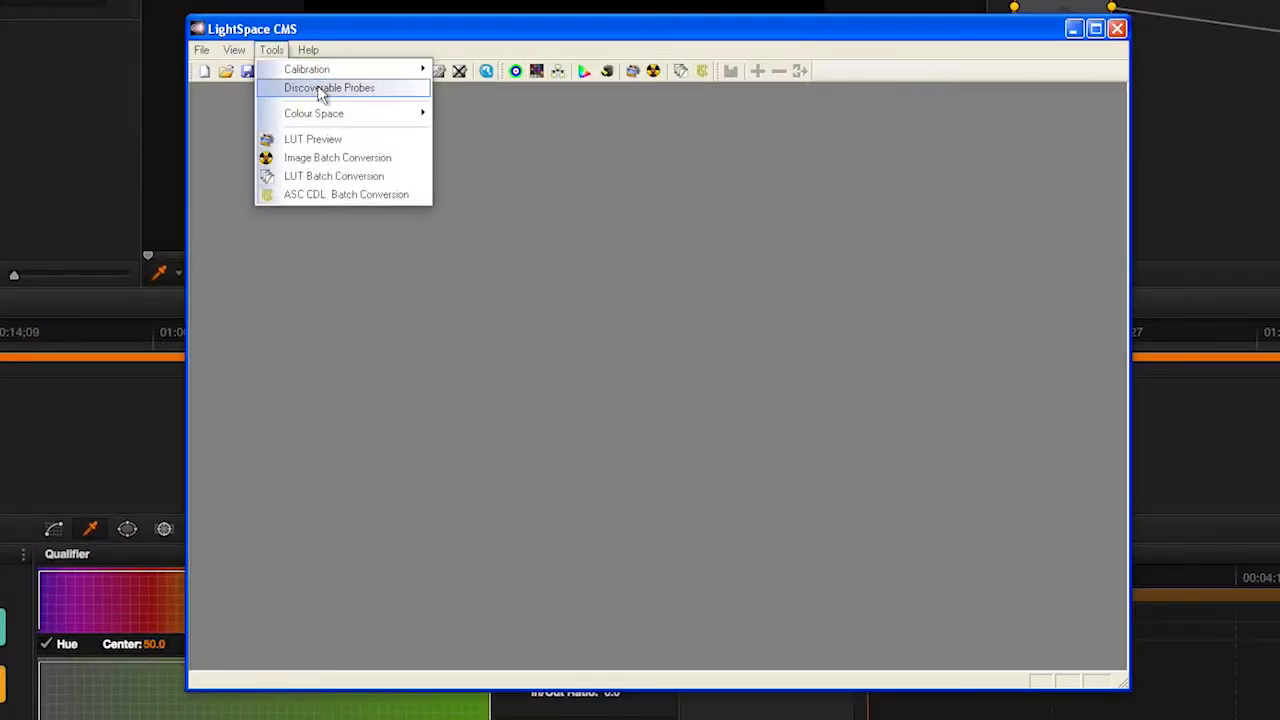
{"action": "mouse_move", "coordinate": [328, 88]}
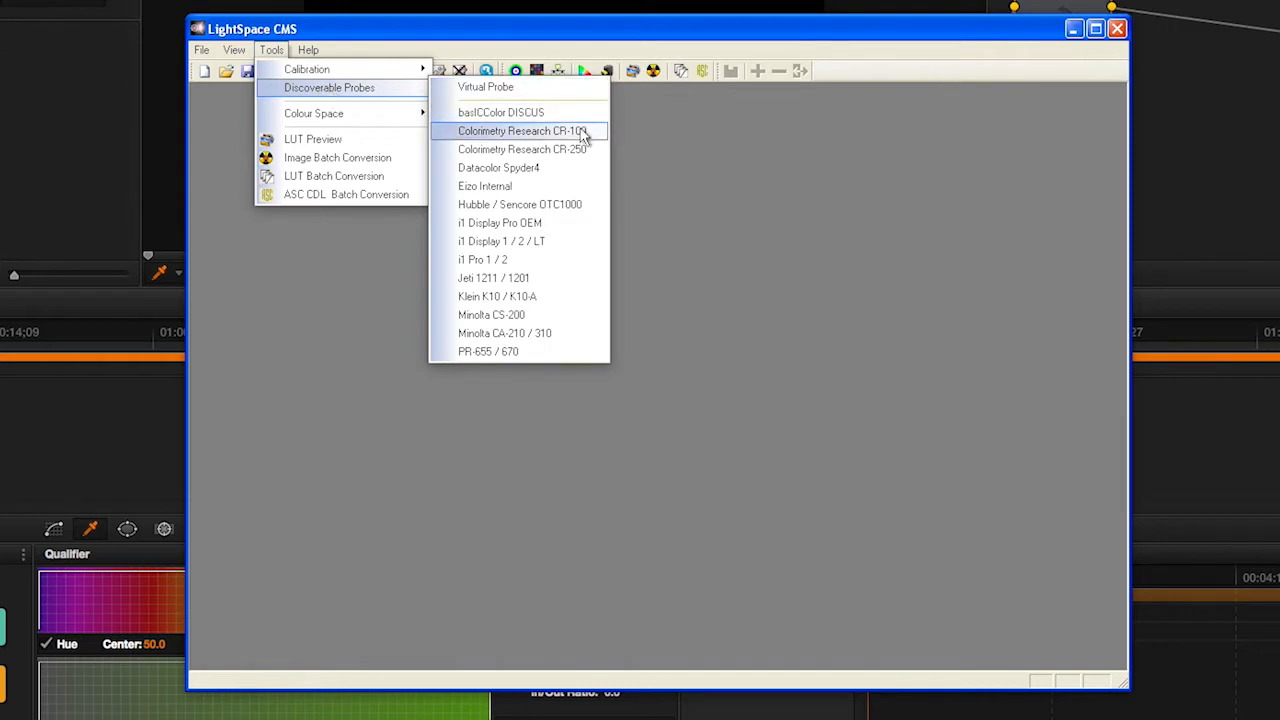
{"action": "left_click", "coordinate": [520, 132]}
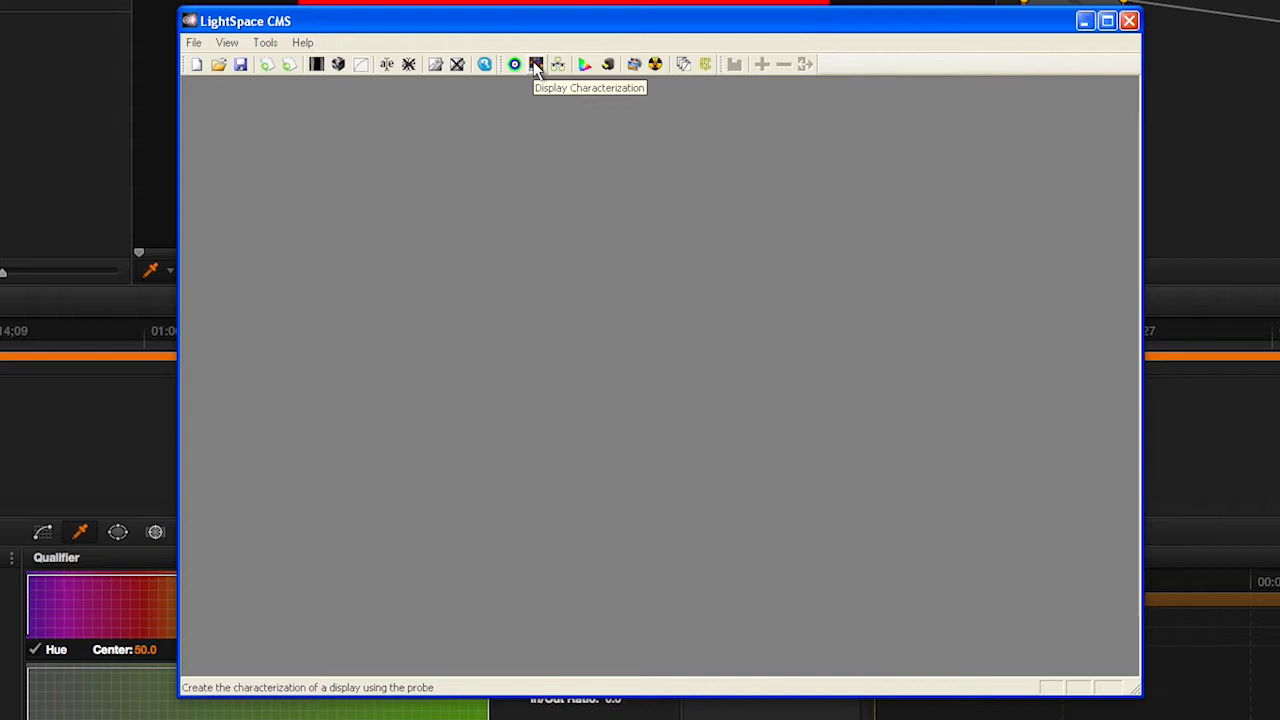
In Display Characterization, raise the Cube Side slider to a larger measurement cube.
{"action": "left_click", "coordinate": [536, 64]}
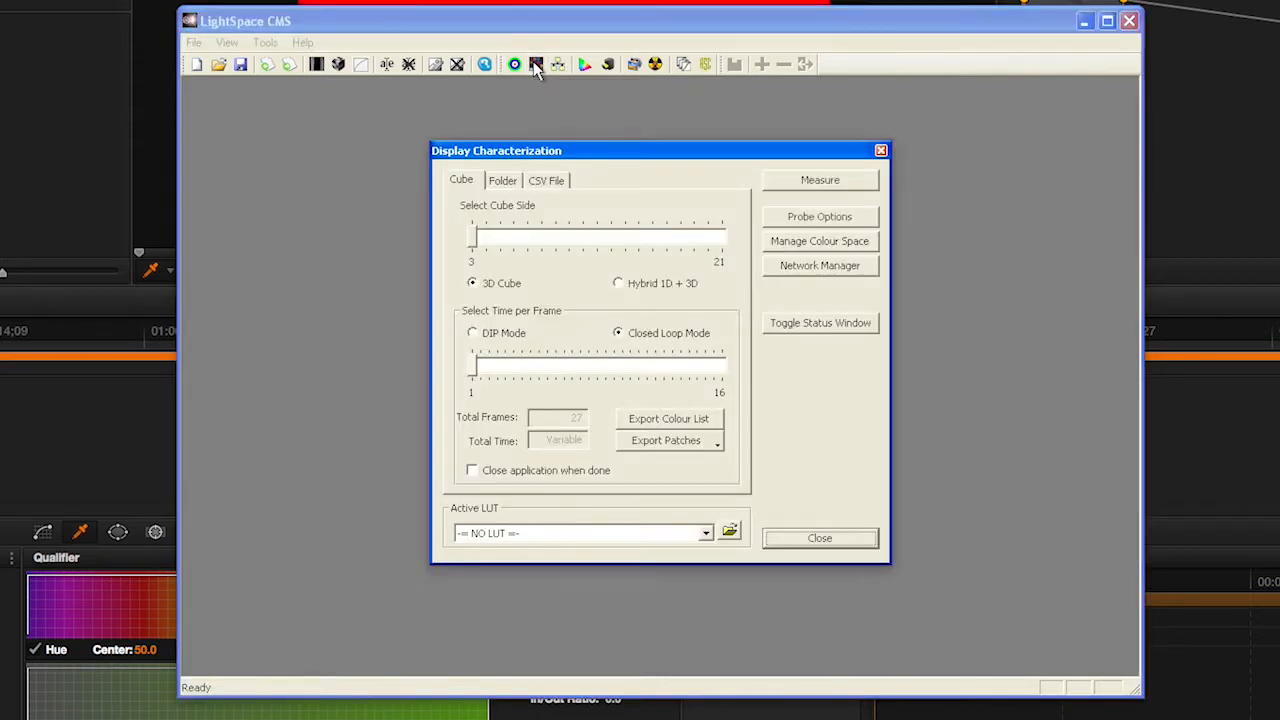
{"action": "left_click_drag", "start_coordinate": [472, 236], "coordinate": [680, 236]}
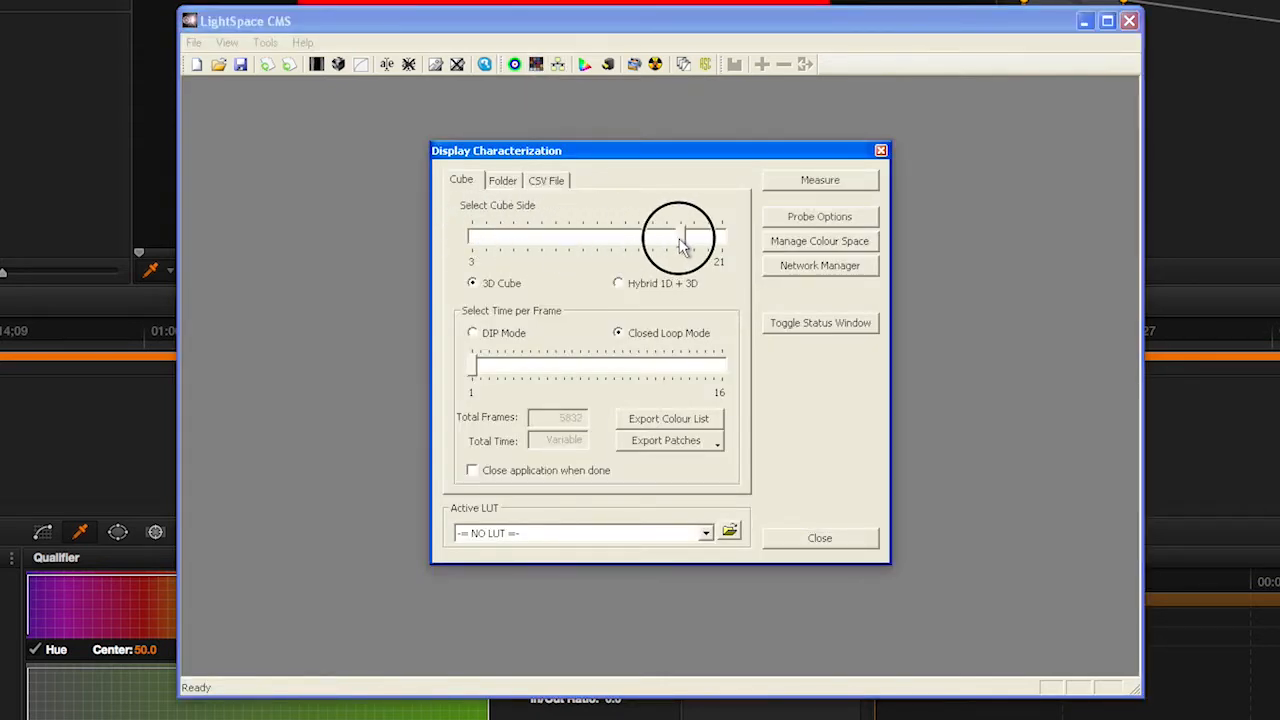
{"action": "left_click_drag", "start_coordinate": [696, 236], "coordinate": [668, 236]}
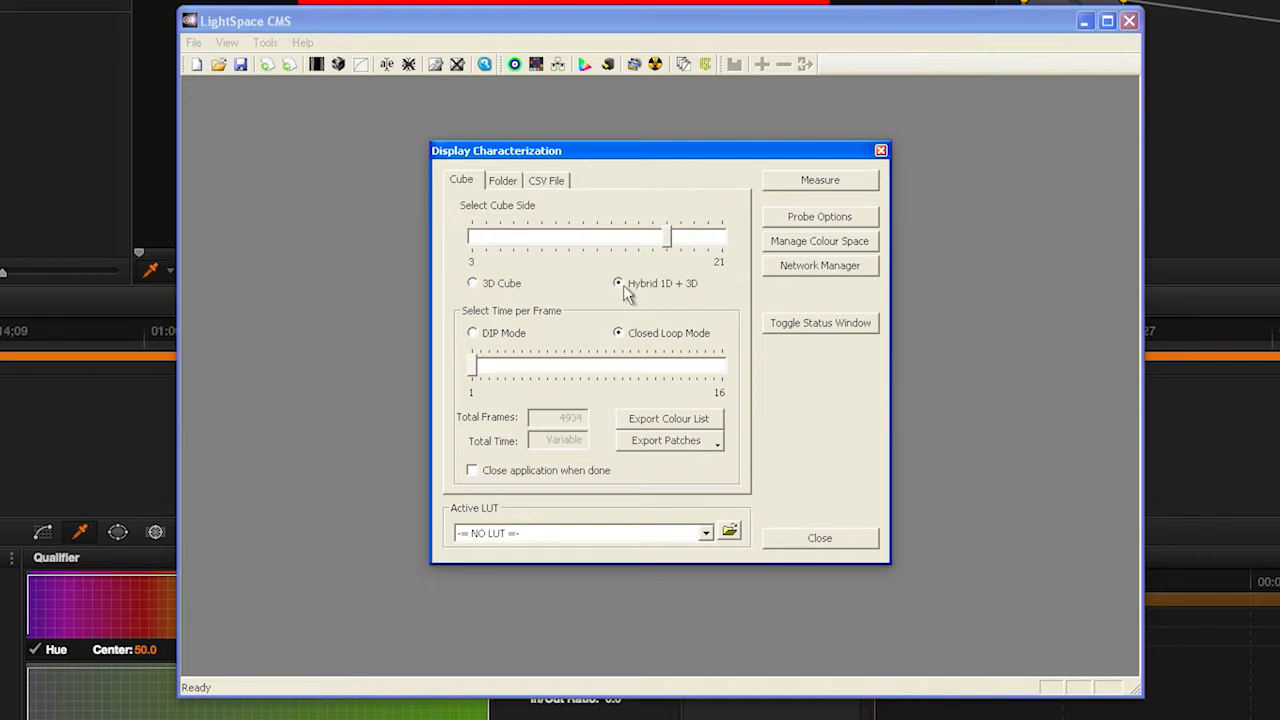
Set the probe's calibration matrix to Top emission RGB OLED in Probe Options.
{"action": "left_click", "coordinate": [820, 216]}
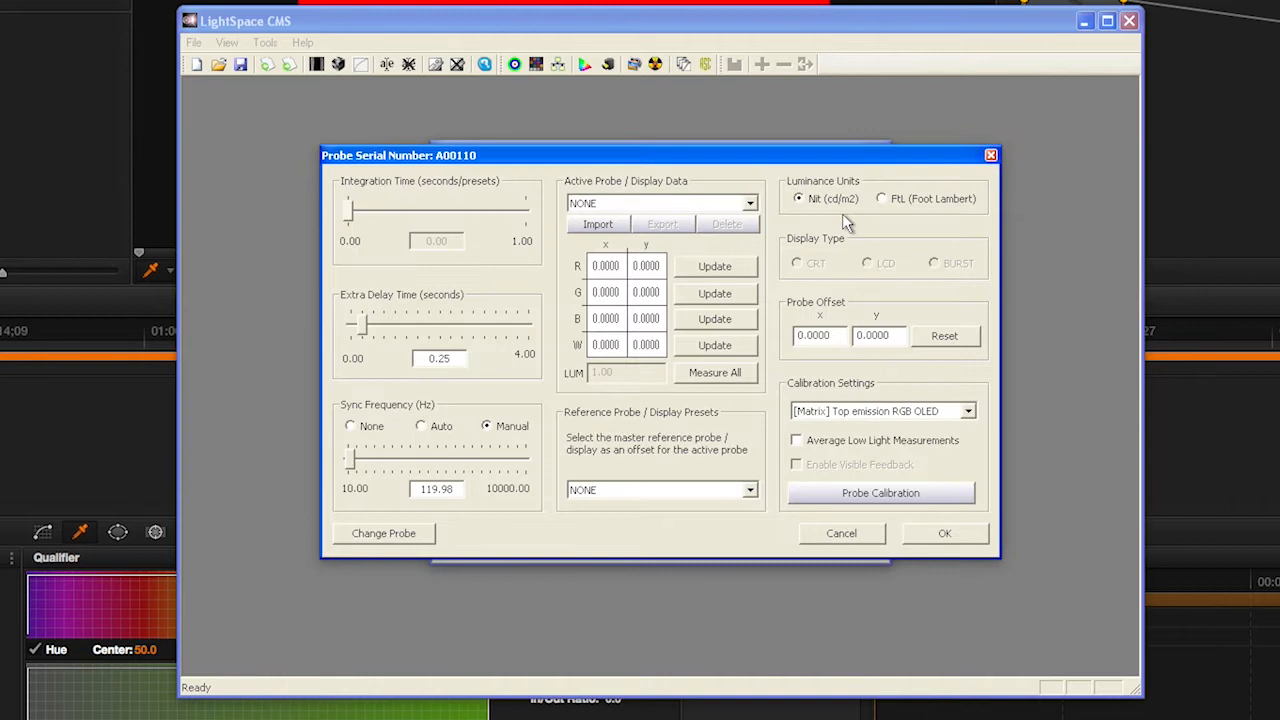
{"action": "left_click", "coordinate": [966, 412]}
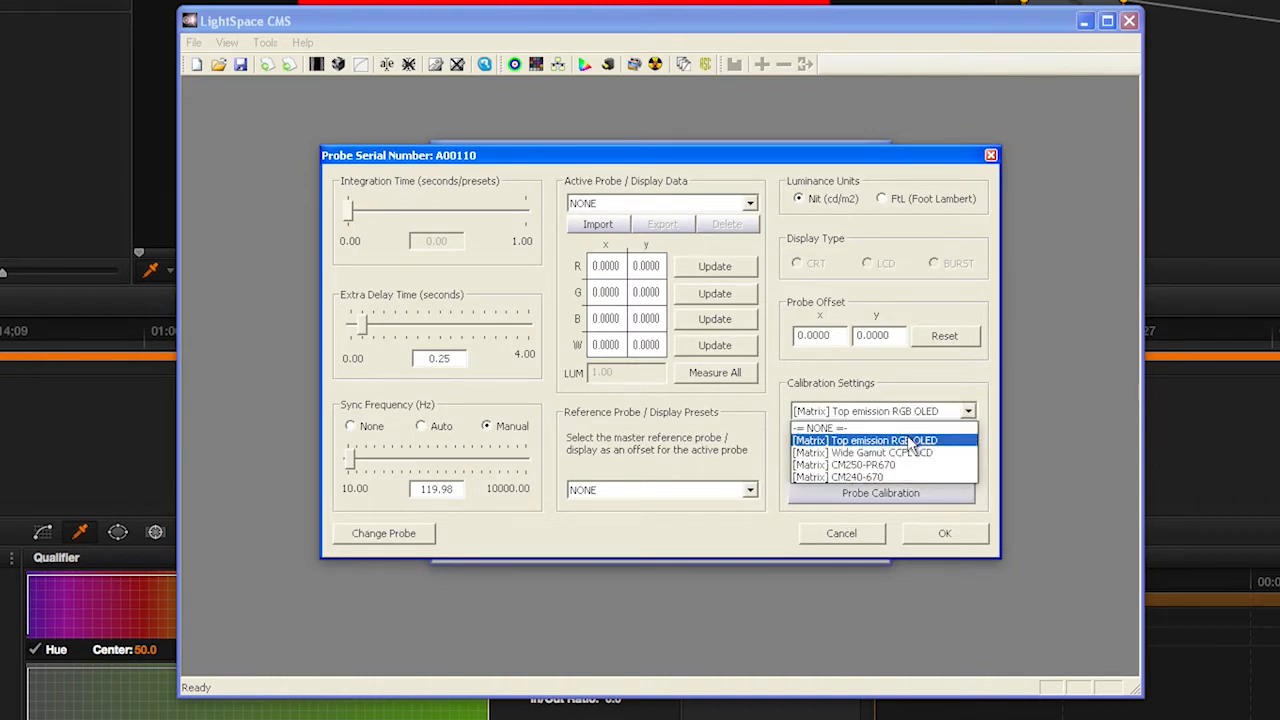
{"action": "left_click", "coordinate": [864, 440]}
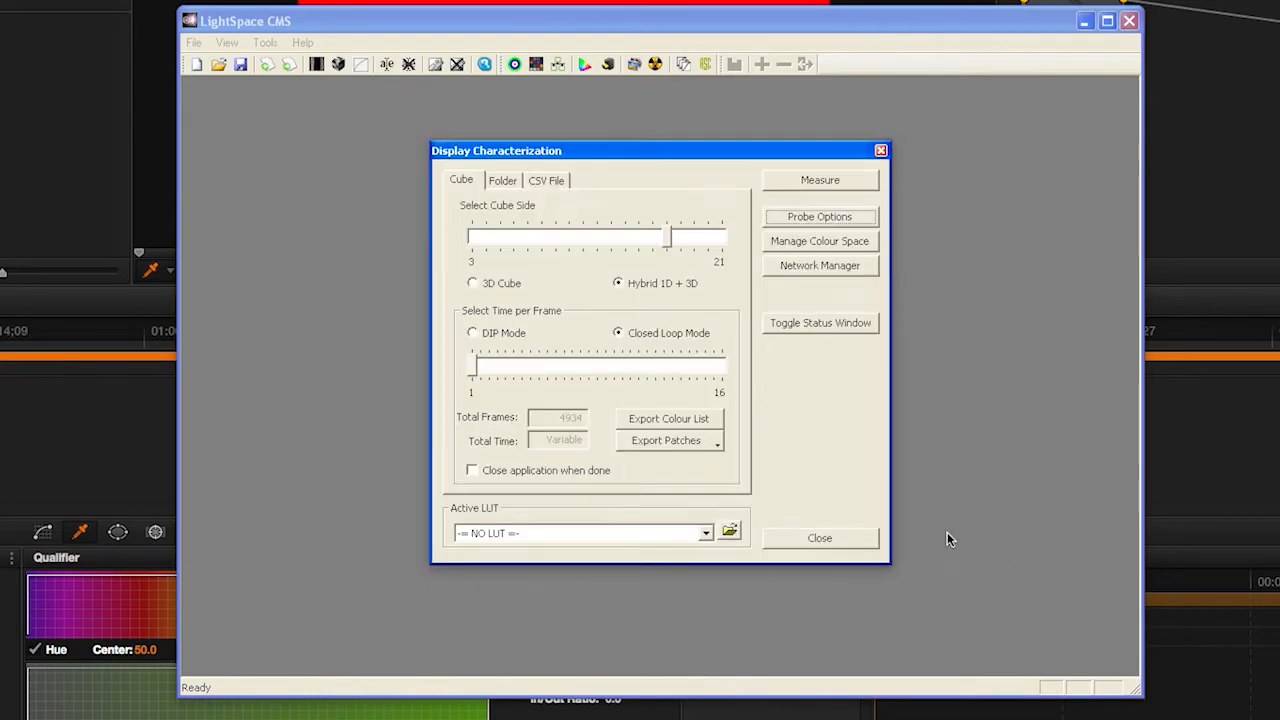
Measure a display profile named CM250 through the countdown to completion and acknowledge the finished notice.
{"action": "left_click", "coordinate": [820, 180]}
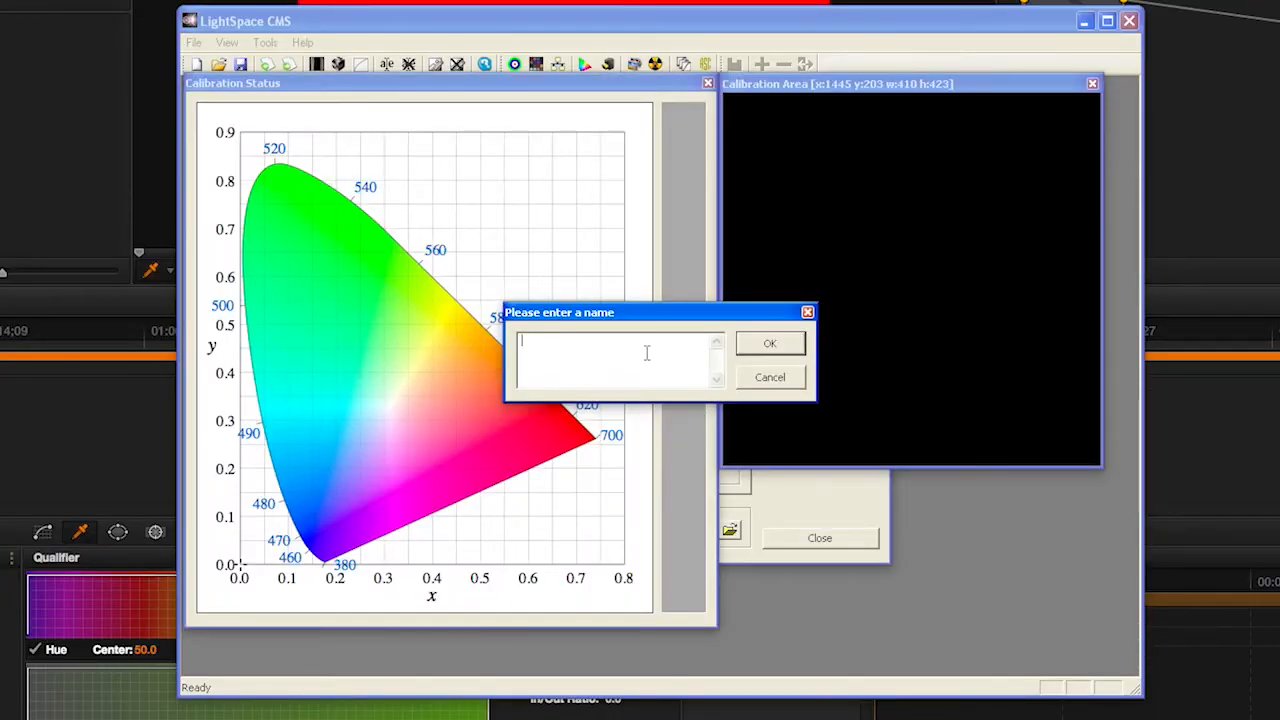
{"action": "type", "text": "CM250-"}
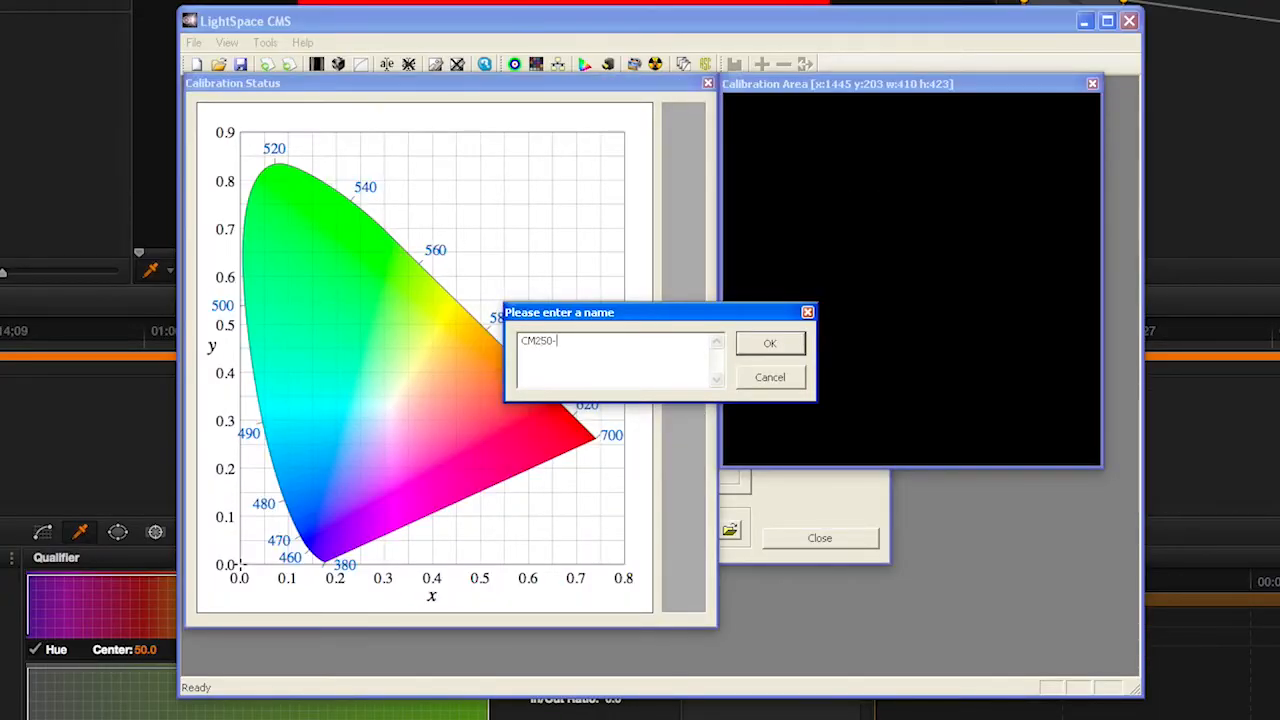
{"action": "left_click", "coordinate": [770, 344]}
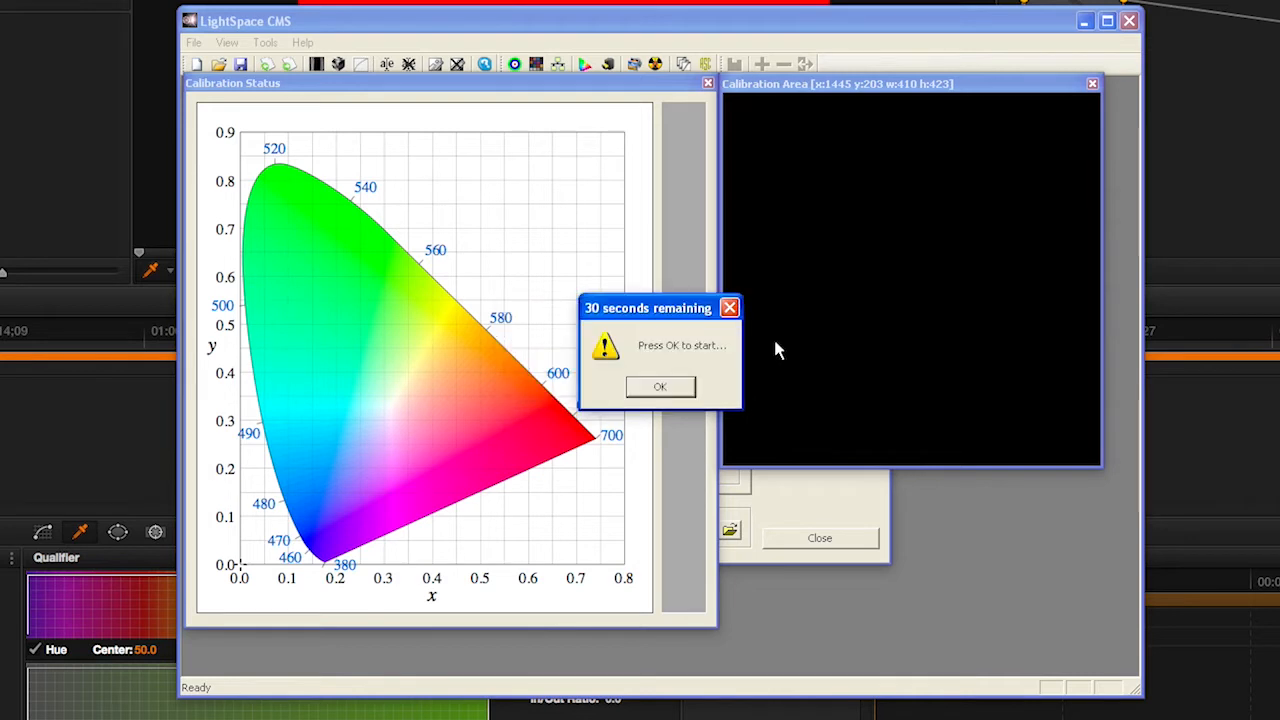
{"action": "left_click", "coordinate": [660, 388]}
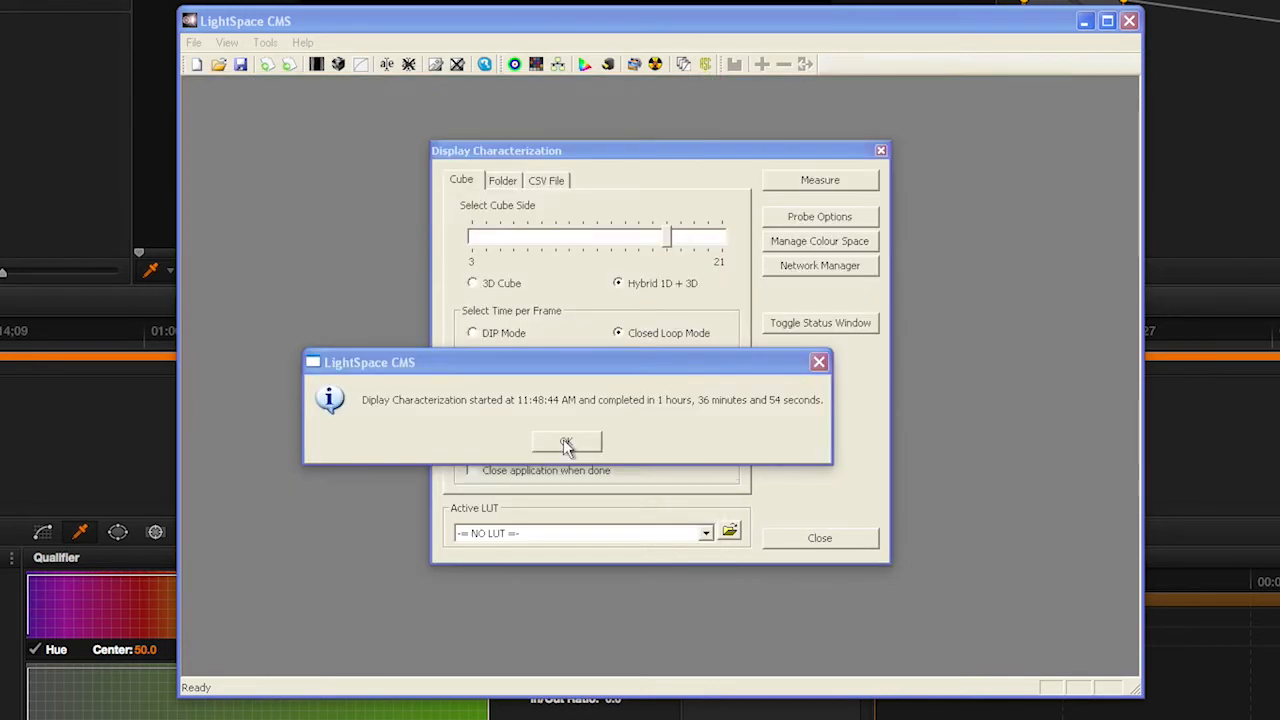
{"action": "left_click", "coordinate": [566, 442]}
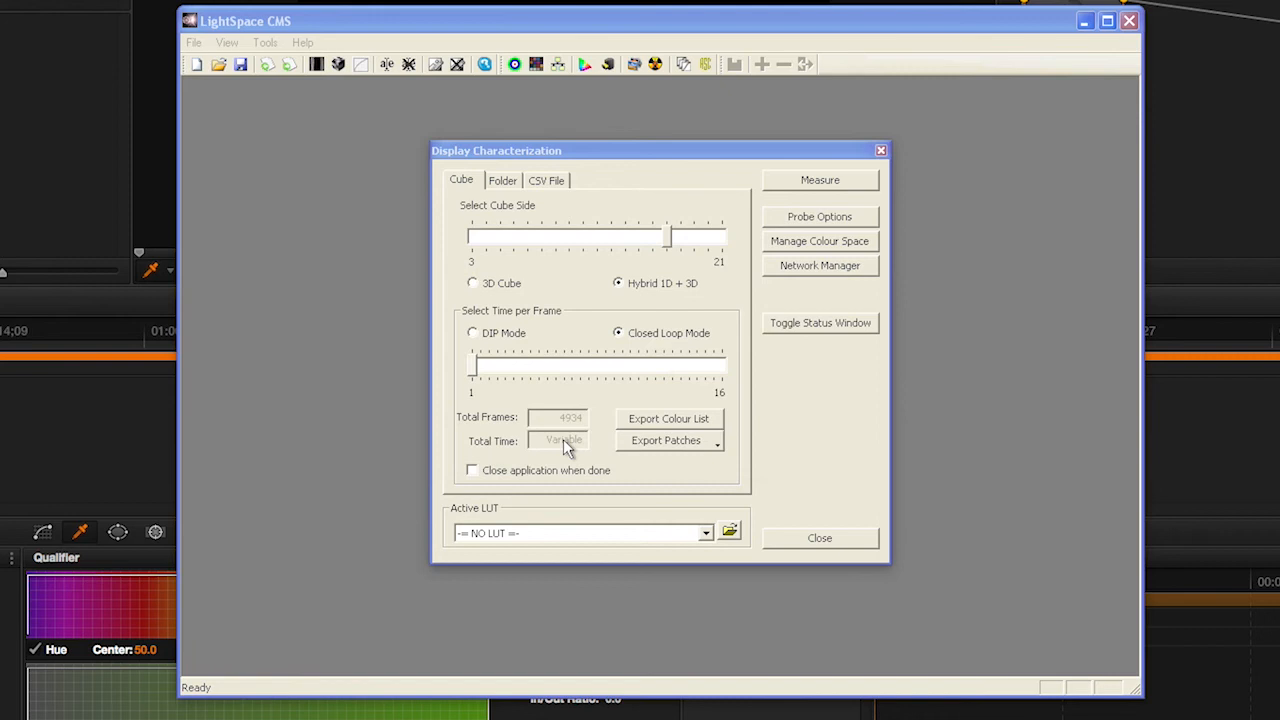
Create colour space conversion CM250 with source Rec709 and destination CM250-Profile.
{"action": "left_click", "coordinate": [820, 536]}
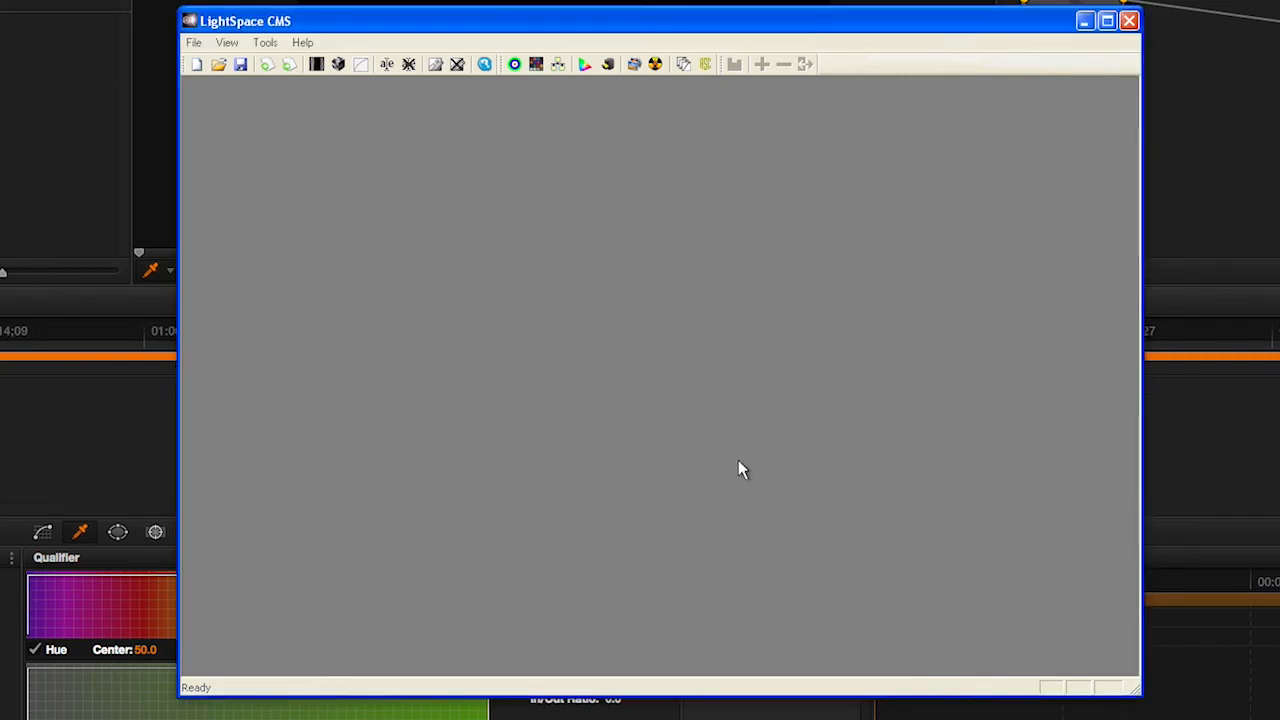
{"action": "mouse_move", "coordinate": [584, 64]}
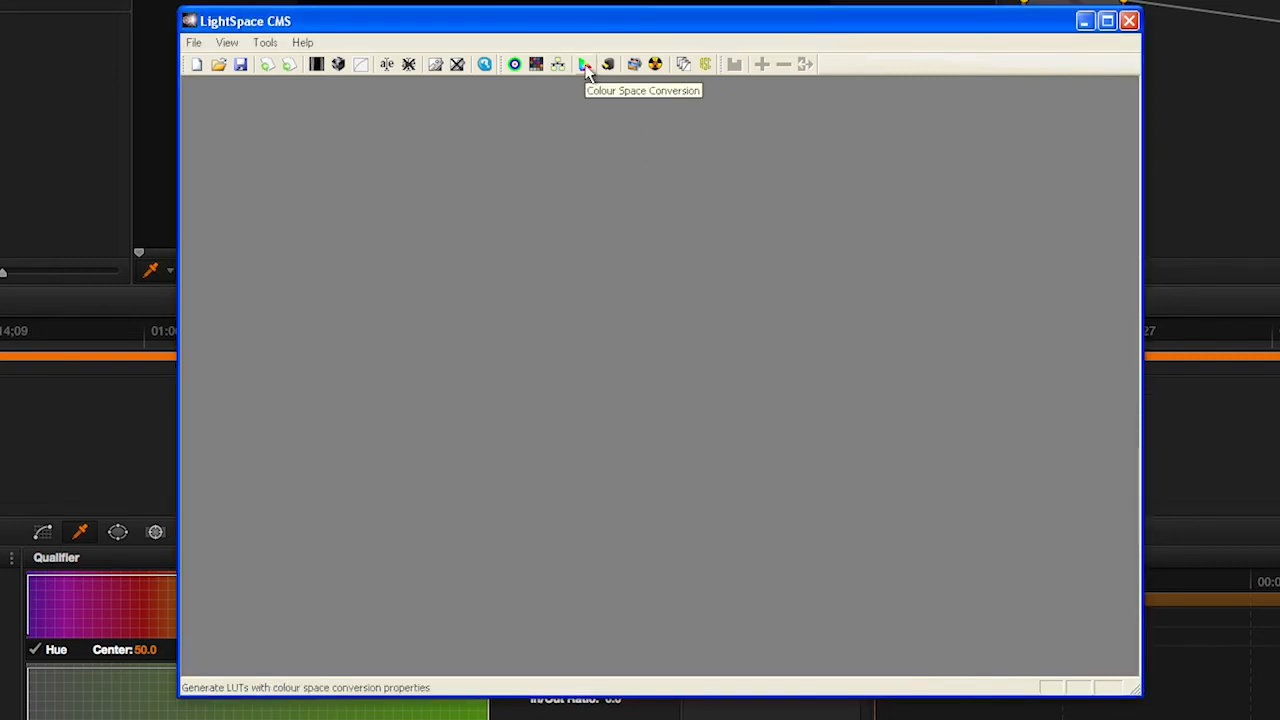
{"action": "left_click", "coordinate": [584, 64]}
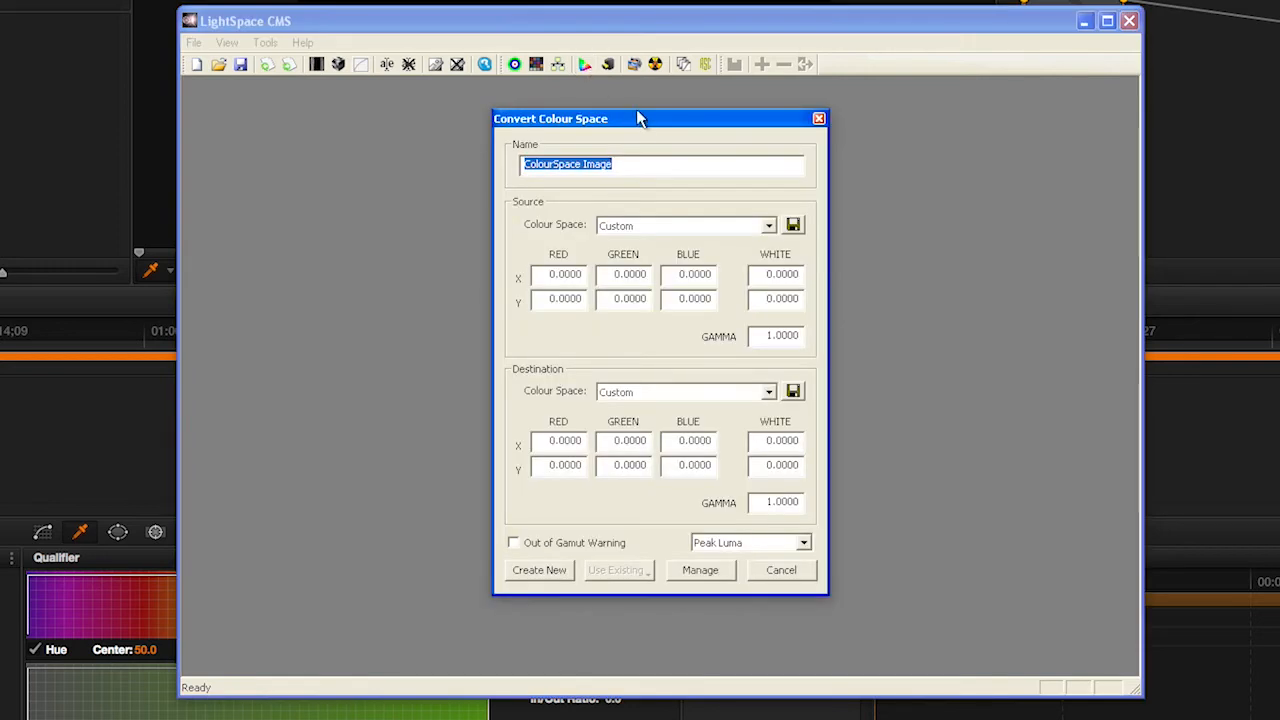
{"action": "type", "text": "CM250"}
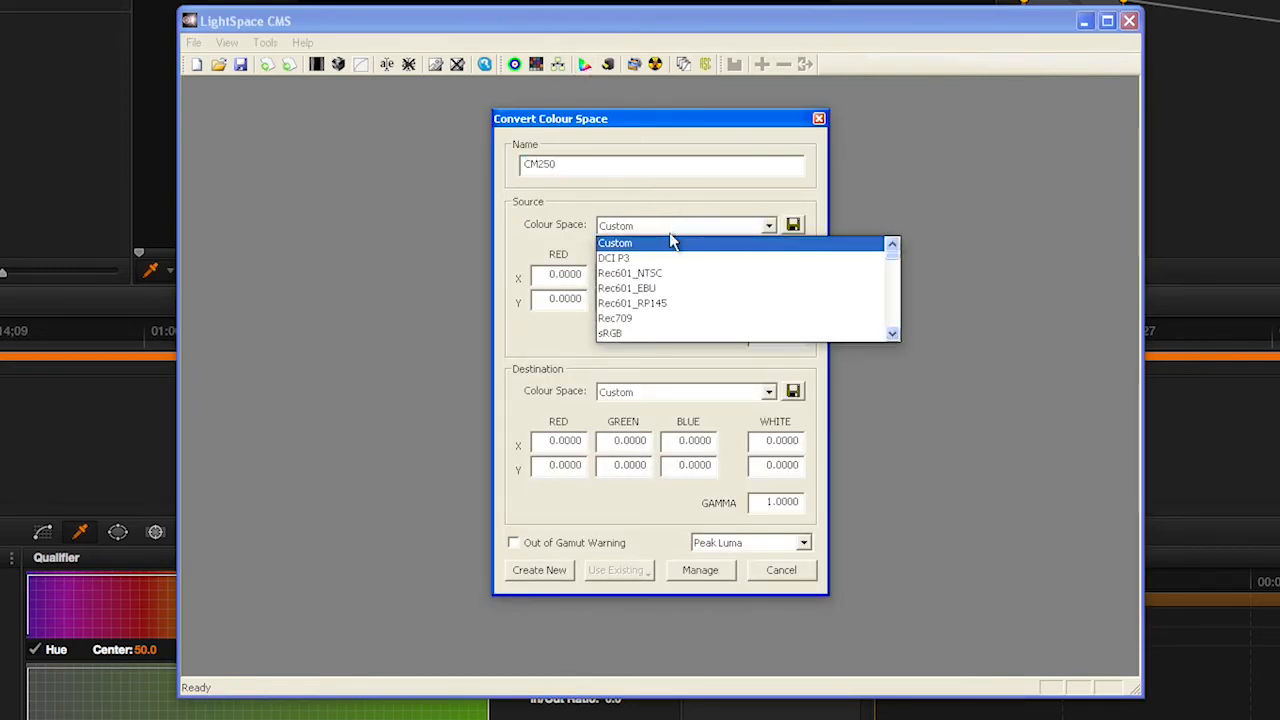
{"action": "left_click", "coordinate": [616, 318]}
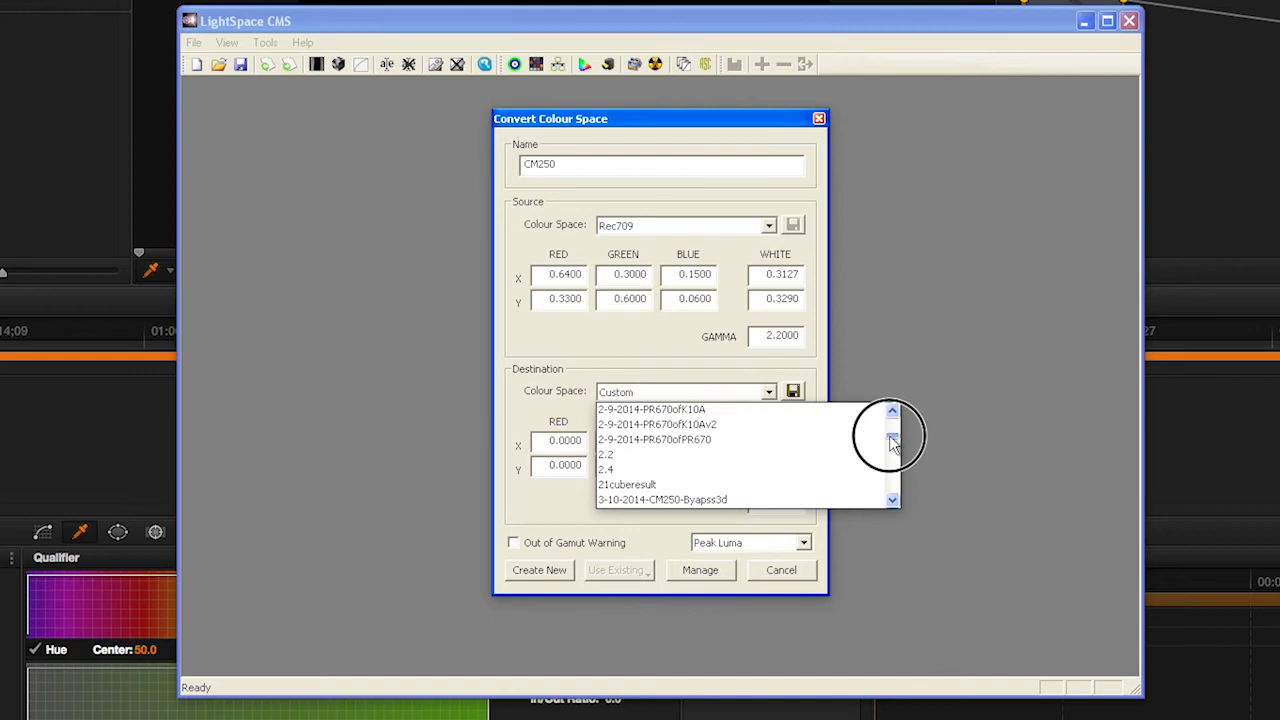
{"action": "scroll", "scroll_direction": "down", "scroll_amount": 3}
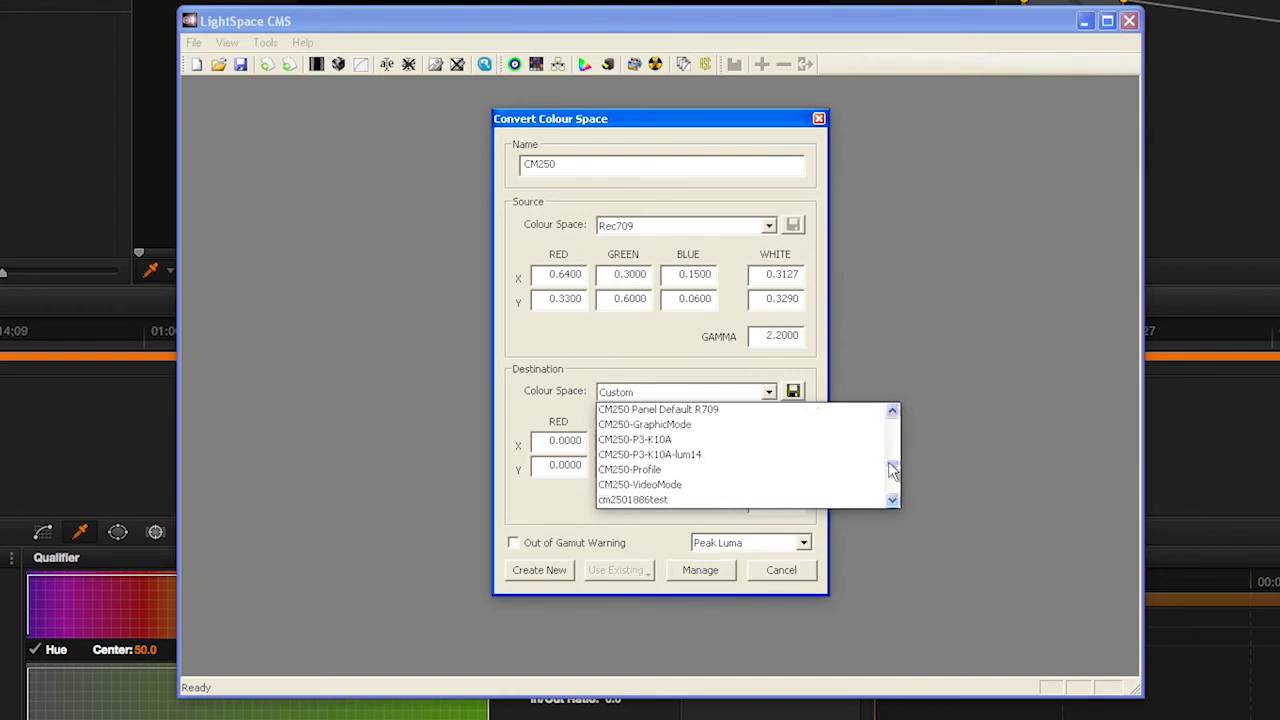
{"action": "left_click", "coordinate": [630, 468]}
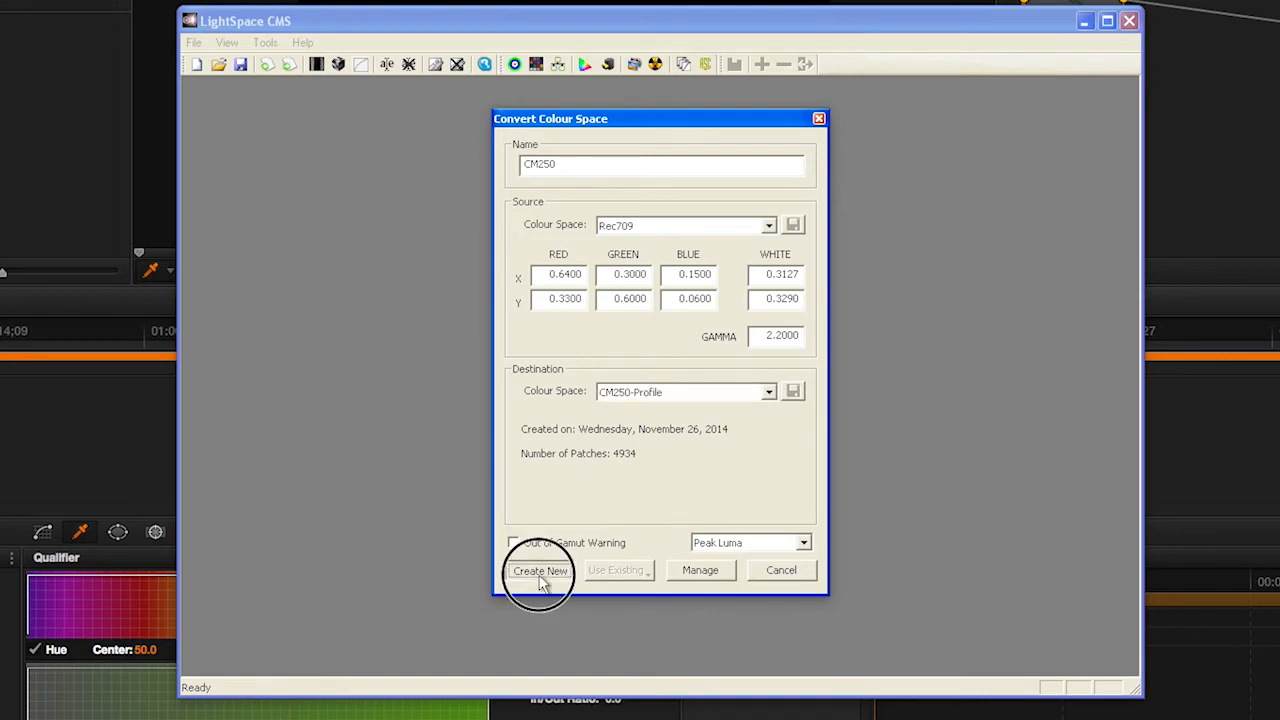
{"action": "left_click", "coordinate": [540, 570]}
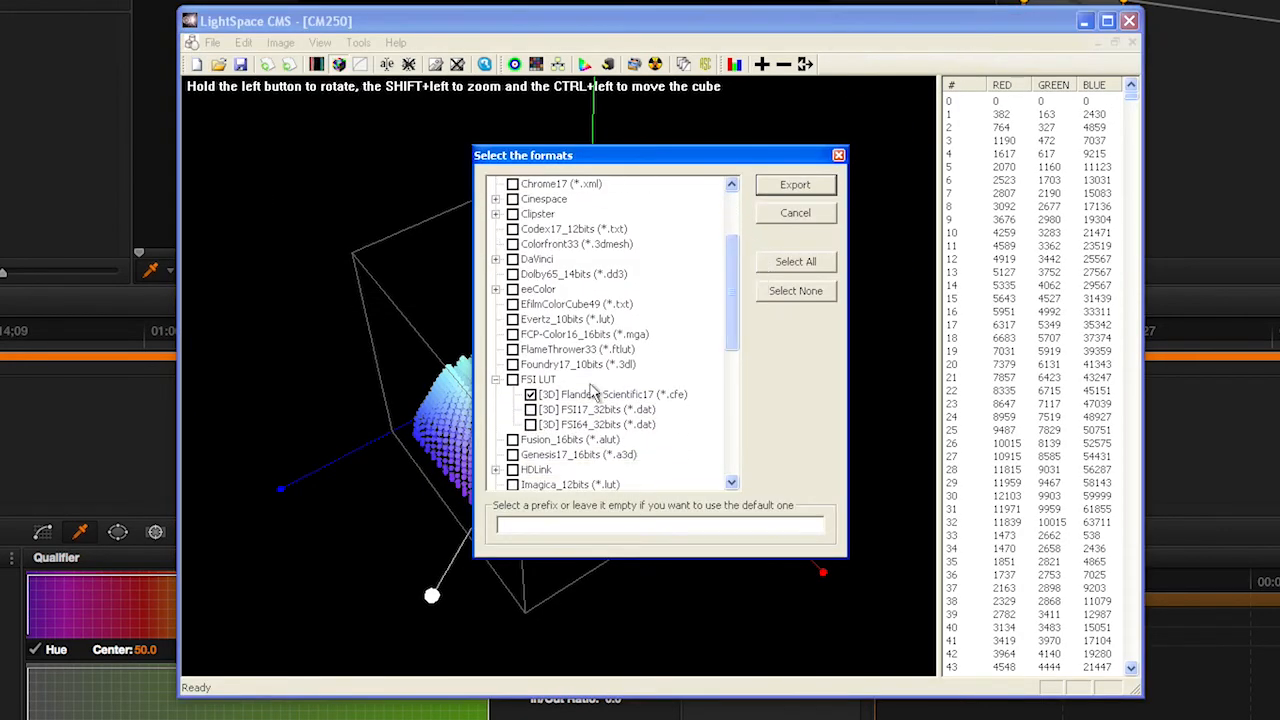
Export the LUT as FSI Flanders Scientific (*.cfe) into the LightSpace CMS folder.
{"action": "left_click", "coordinate": [794, 184]}
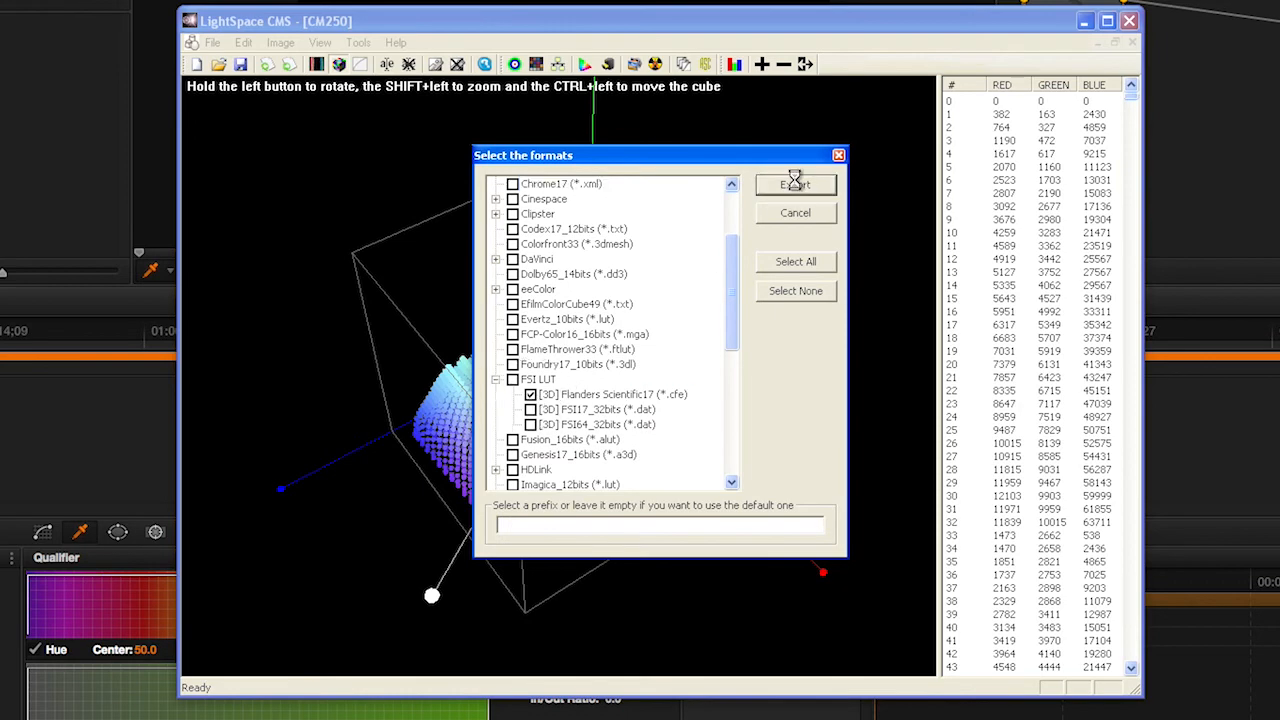
{"action": "left_click", "coordinate": [796, 184]}
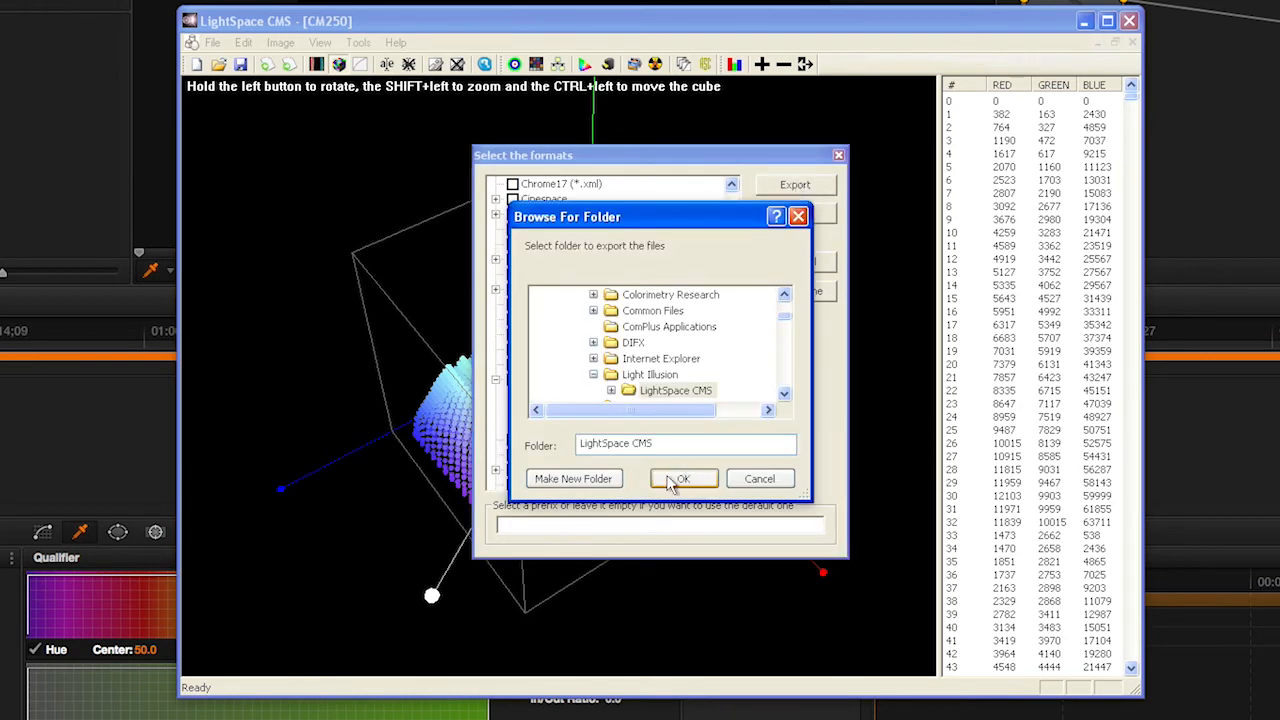
{"action": "left_click", "coordinate": [682, 478]}
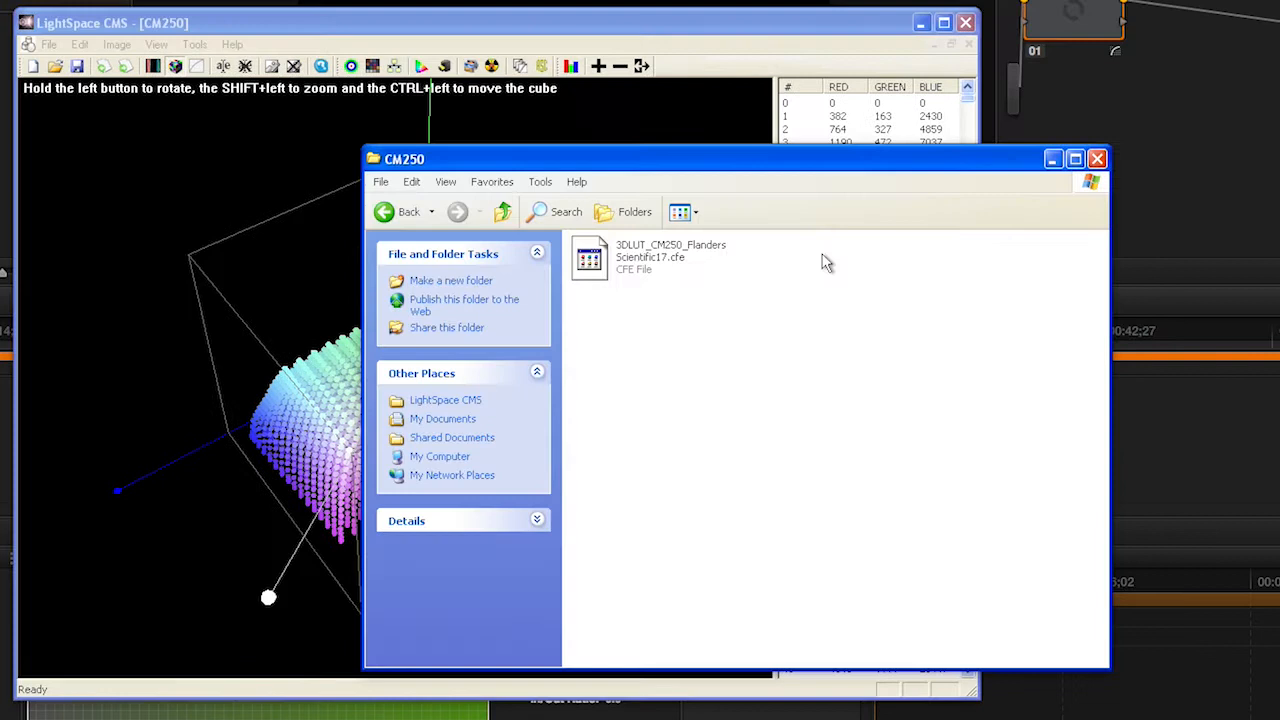
Select the exported 3DLUT .cfe file in Explorer and begin renaming it.
{"action": "left_click", "coordinate": [588, 256]}
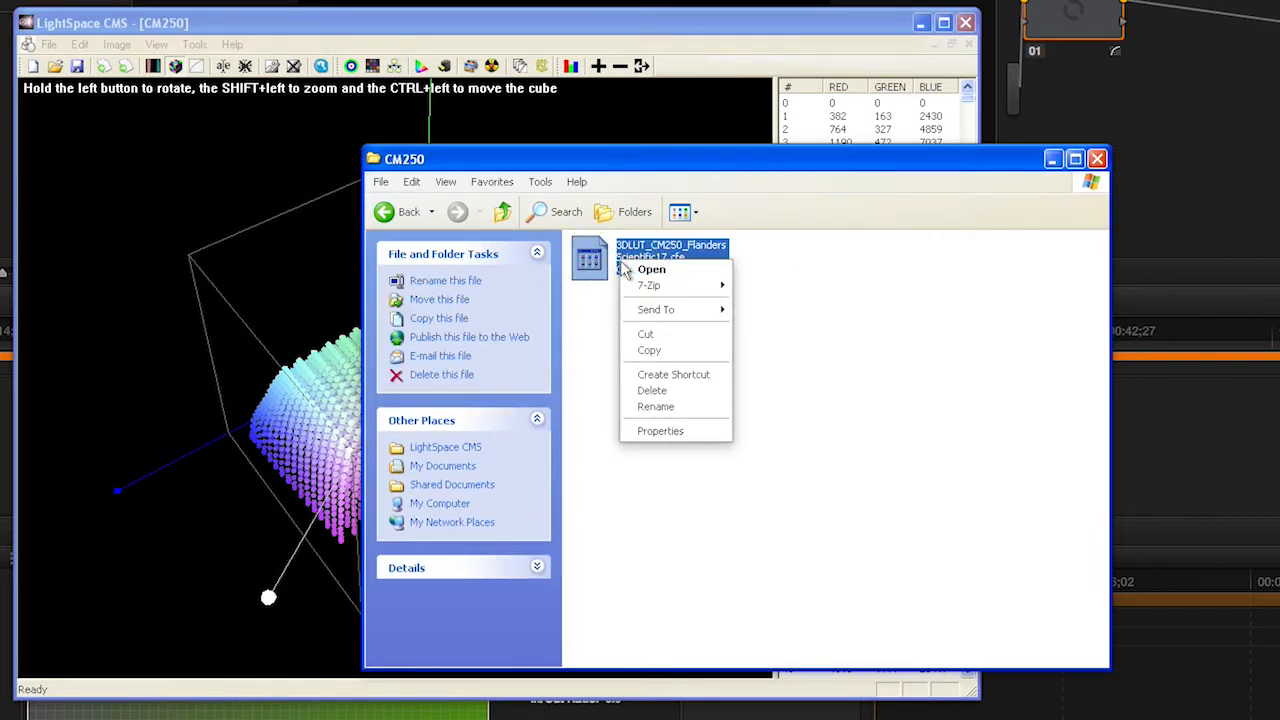
{"action": "mouse_move", "coordinate": [656, 408]}
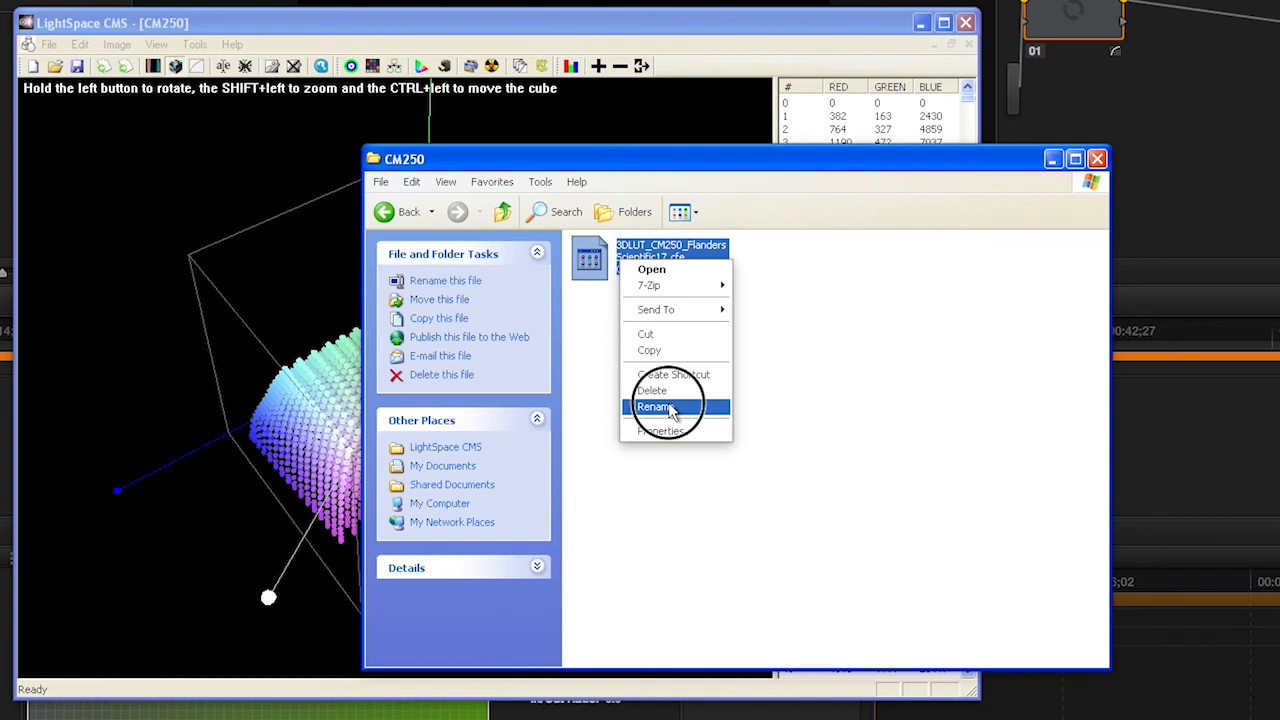
{"action": "left_click", "coordinate": [656, 408]}
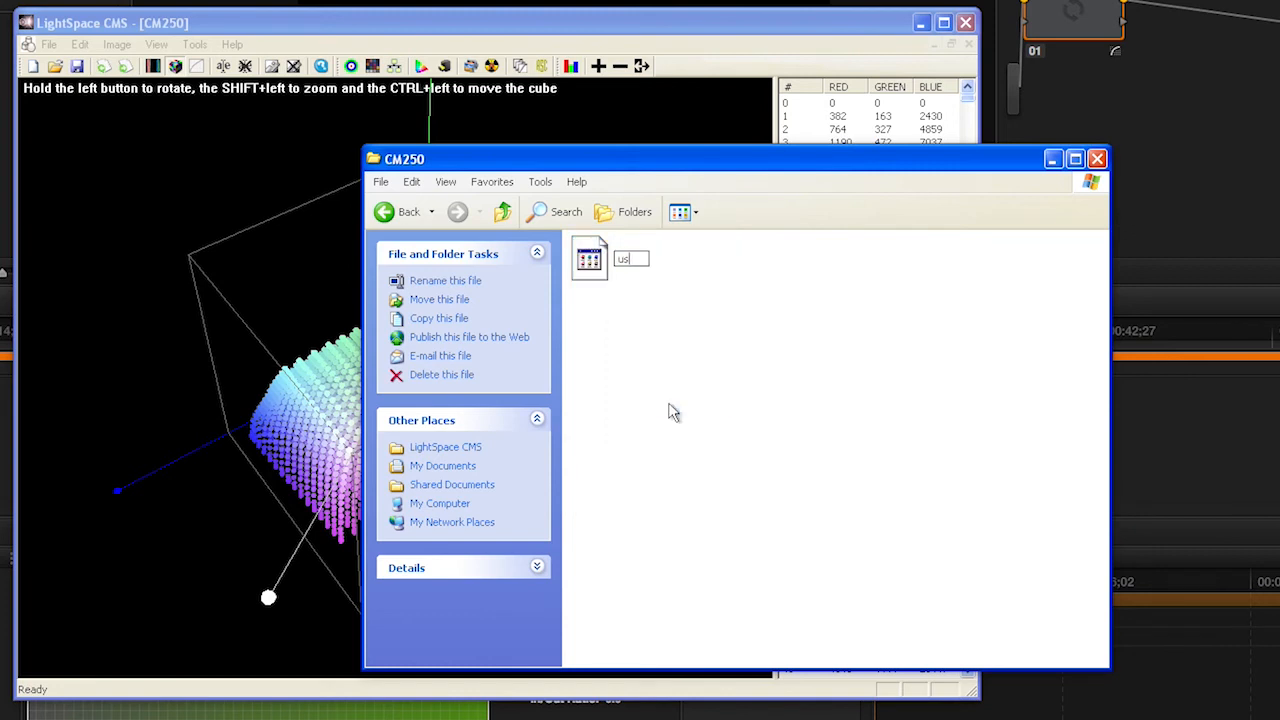